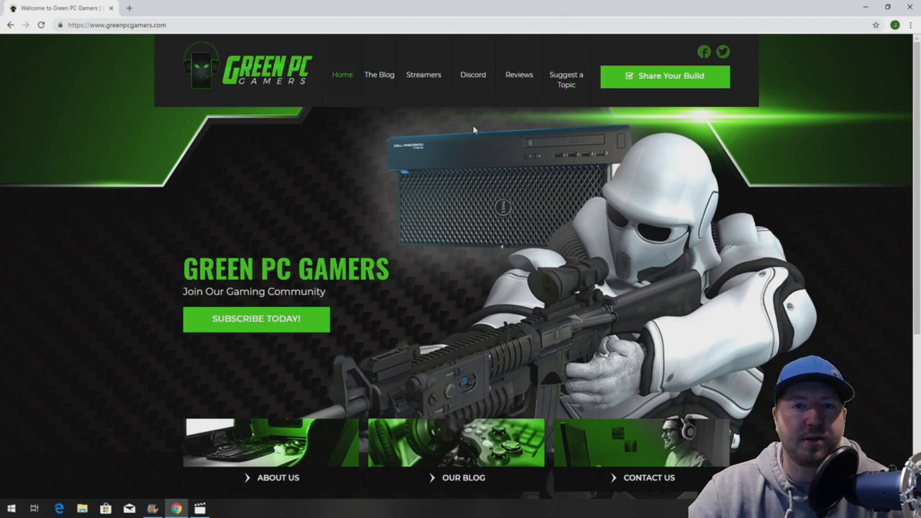
mouse_move(423, 74)
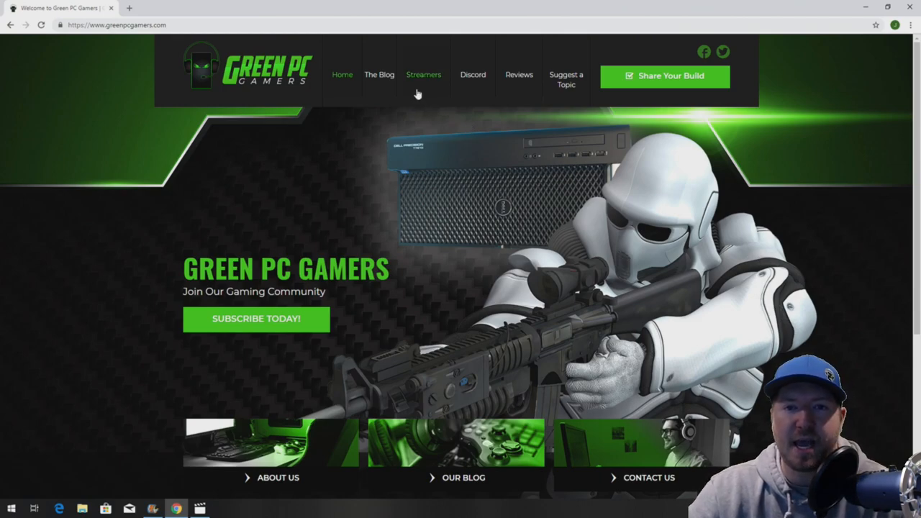
mouse_move(379, 74)
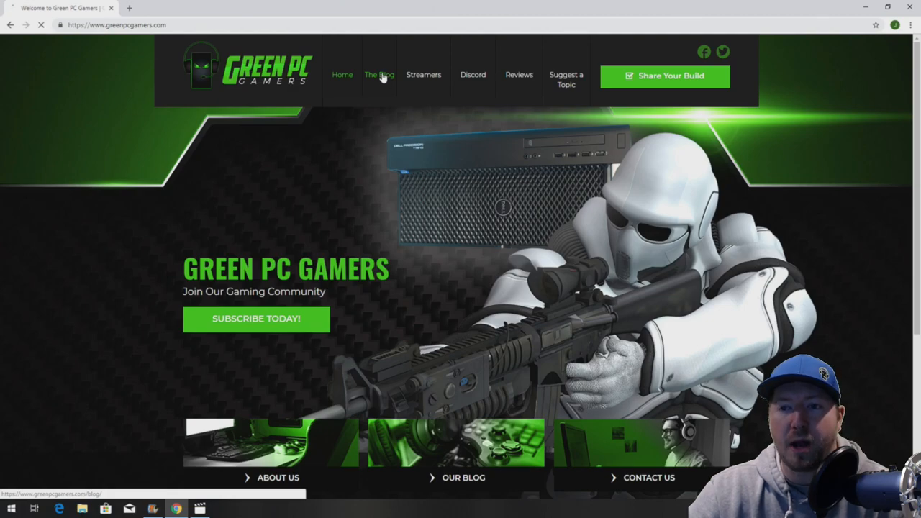
Step: Search the Green PC Gamers blog articles for 'hp z800'
left_click(379, 74)
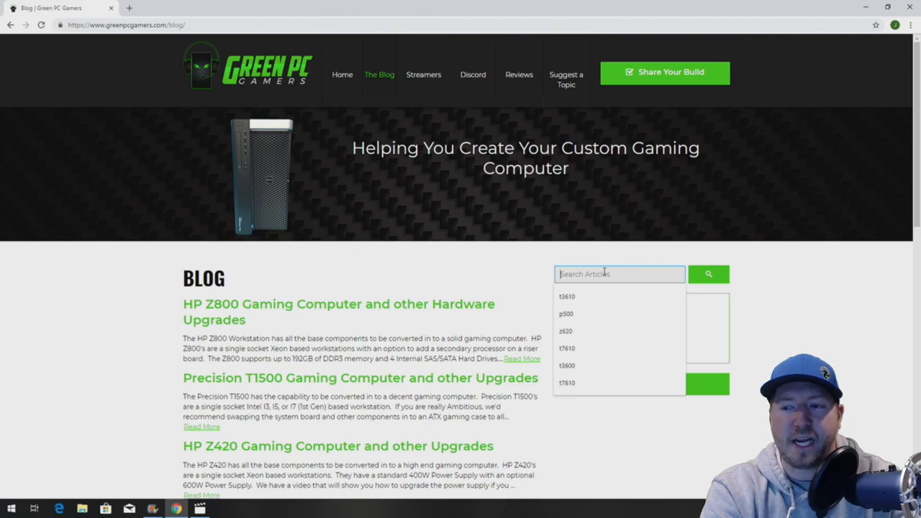
type("hp.z")
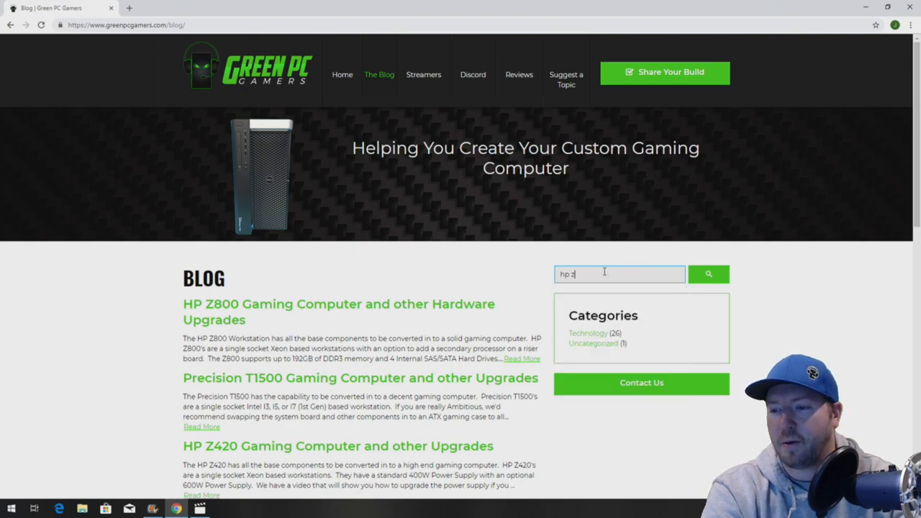
left_click(708, 274)
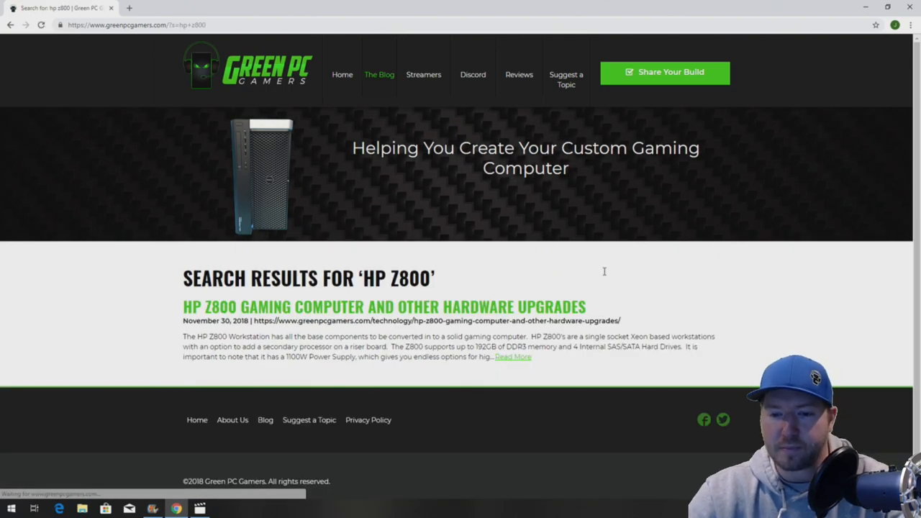
mouse_move(425, 306)
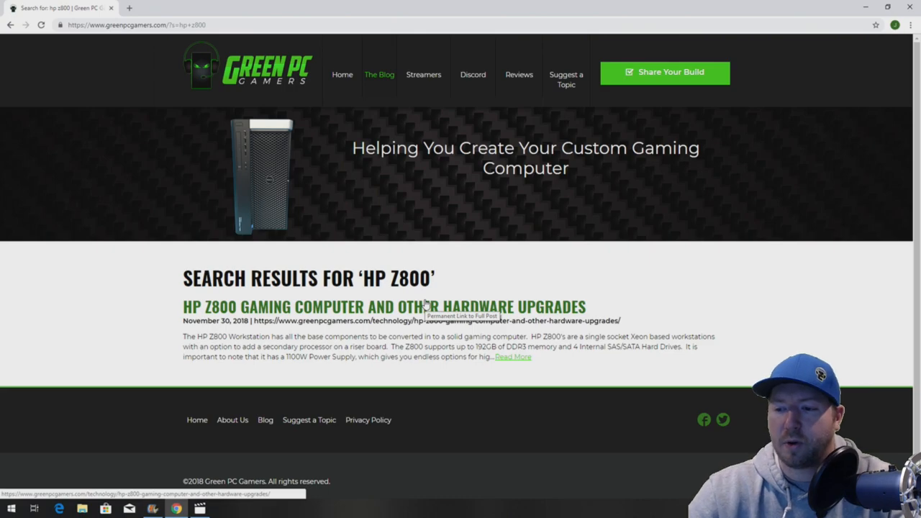
Step: Open the HP Z800 Gaming Computer article and scroll through its processor, memory, drive, graphics and monitor picks
left_click(384, 305)
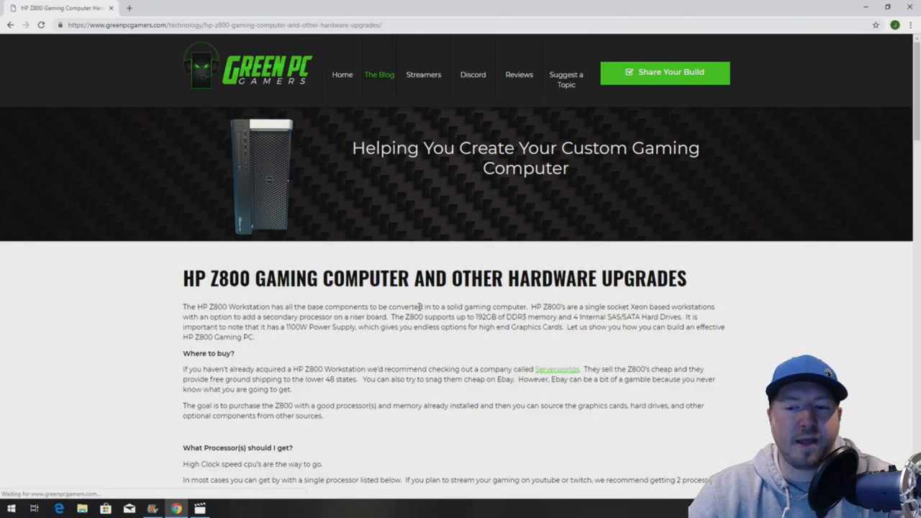
scroll("down", 3)
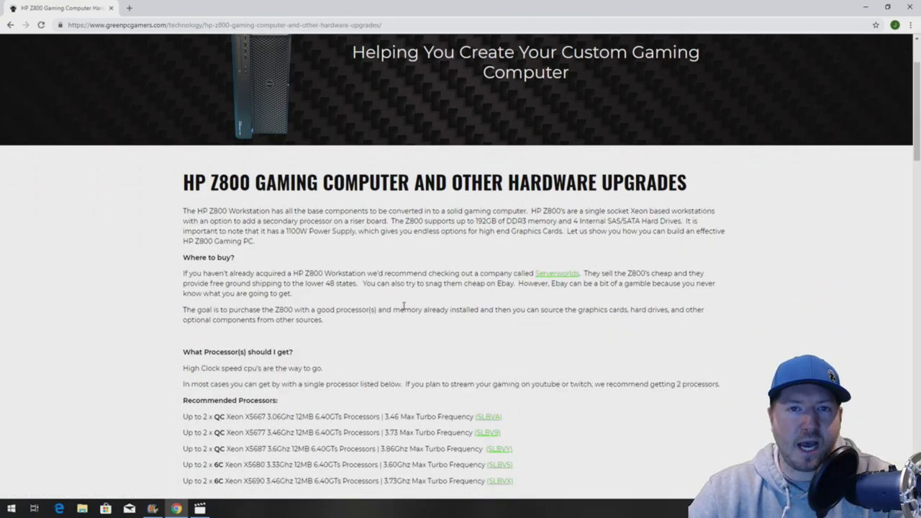
scroll("down", 3)
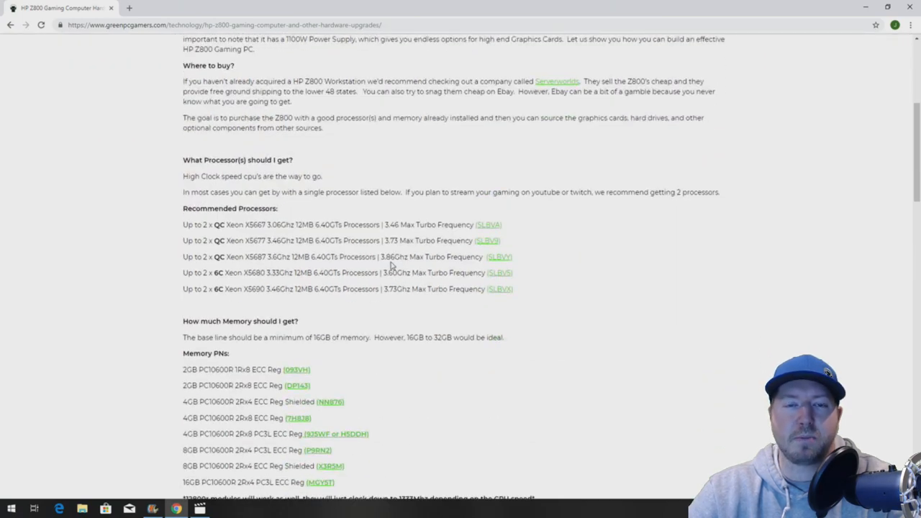
scroll("down", 3)
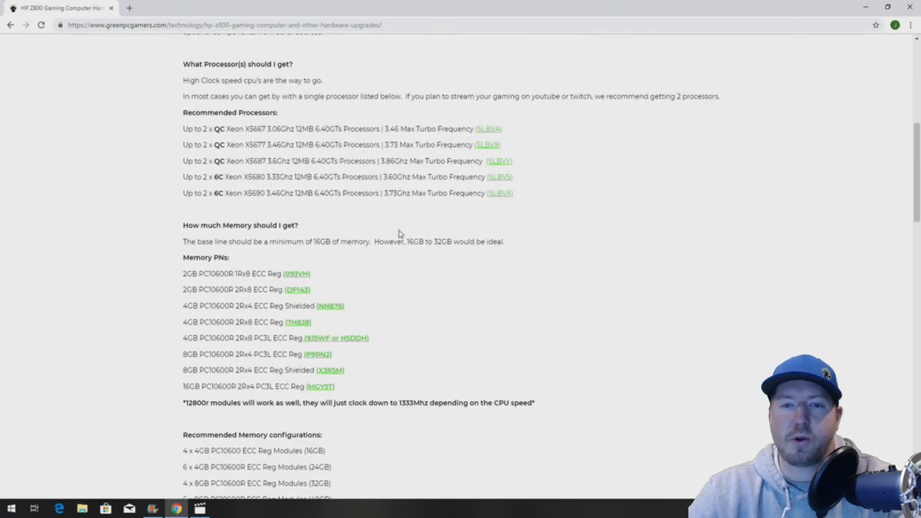
scroll("down", 3)
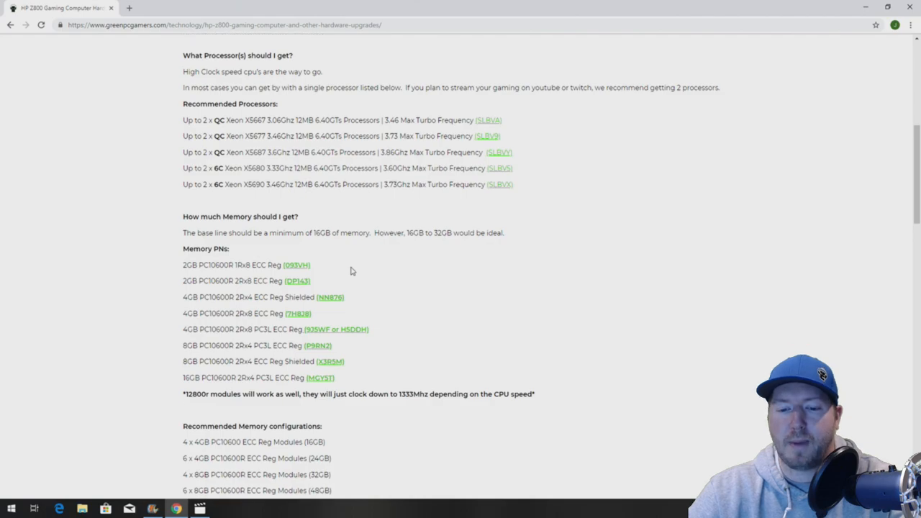
scroll("down", 3)
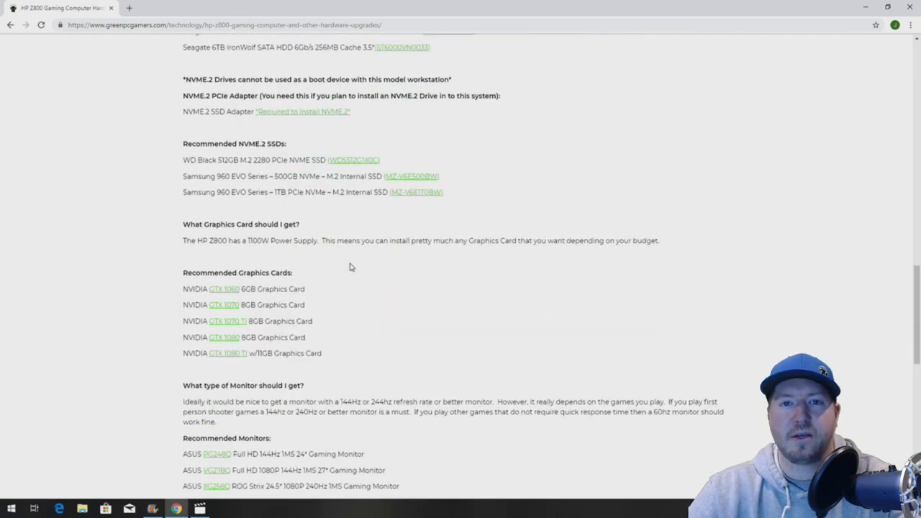
scroll("down", 3)
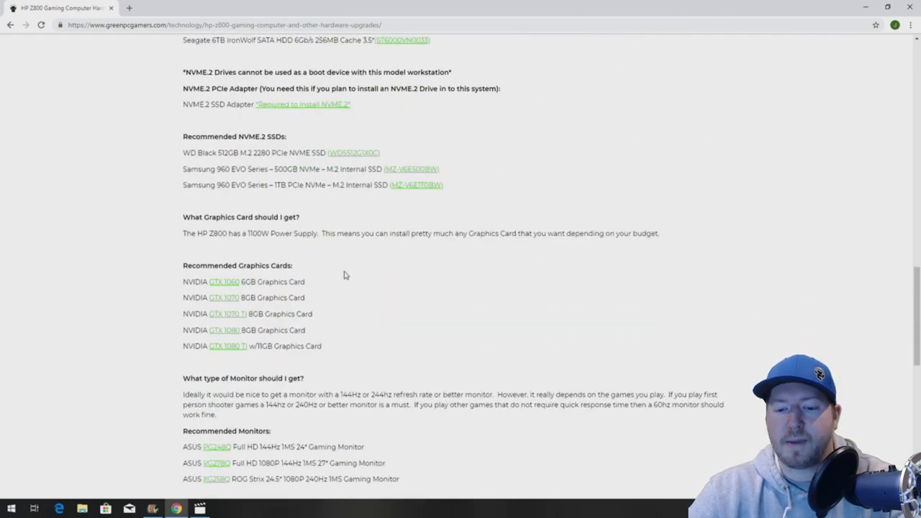
scroll("down", 3)
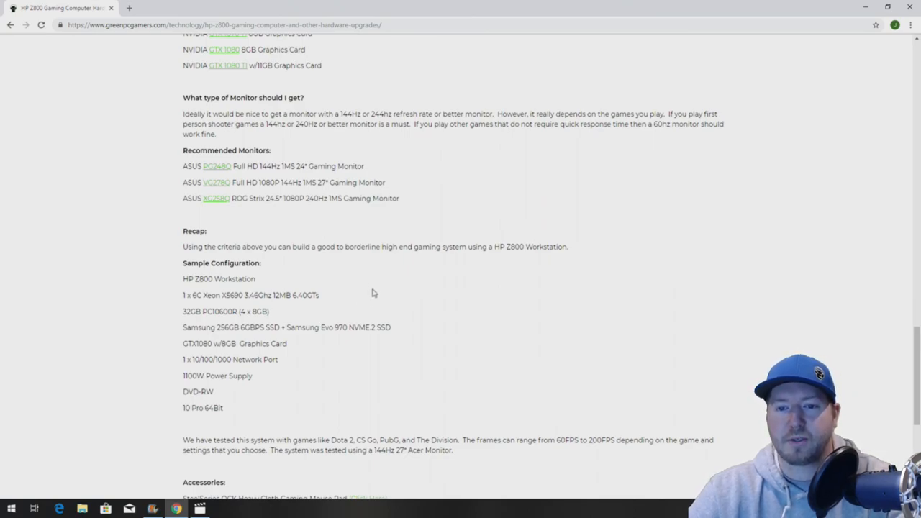
mouse_move(368, 280)
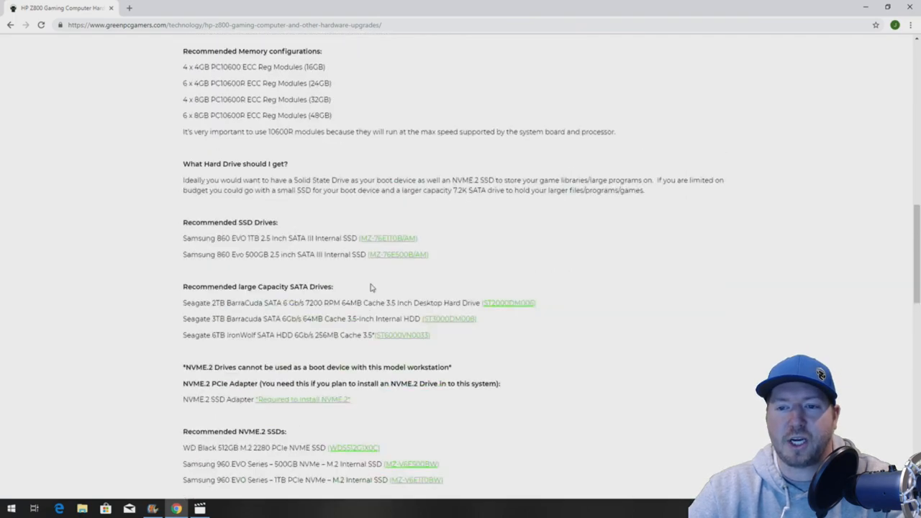
scroll("up", 3)
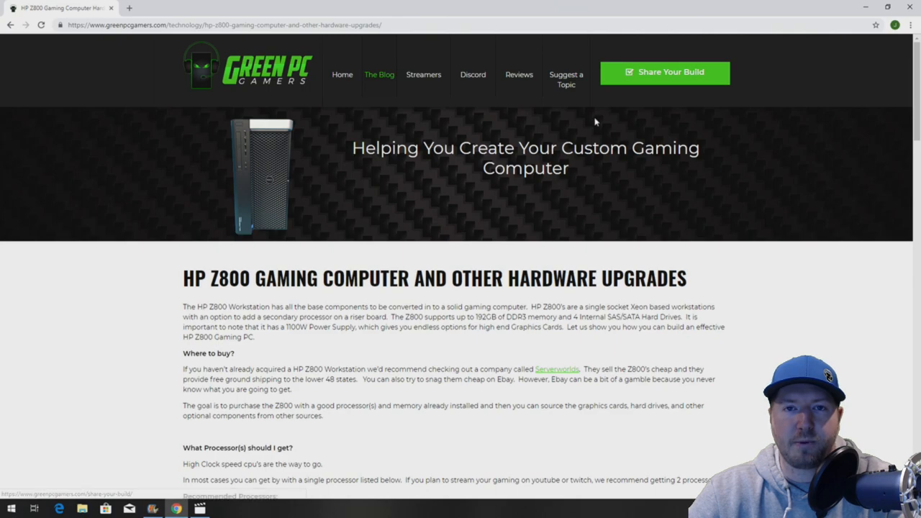
mouse_move(468, 169)
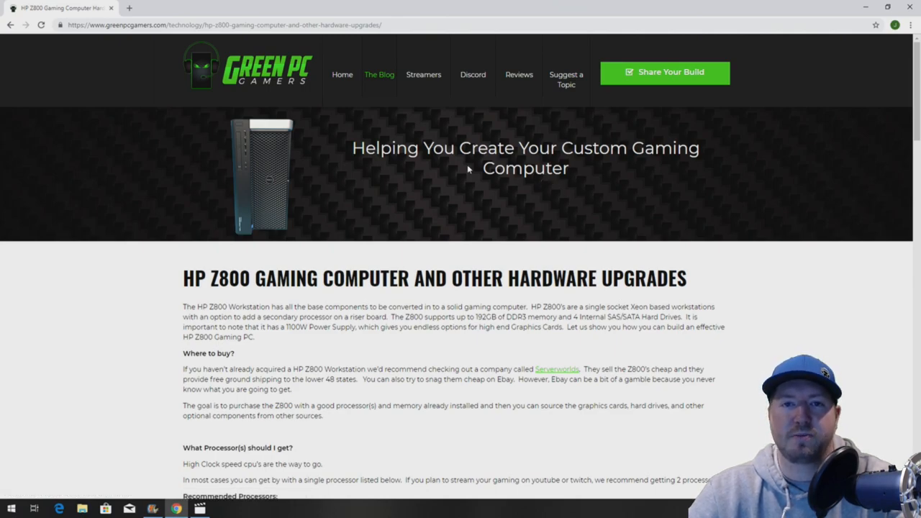
mouse_move(489, 145)
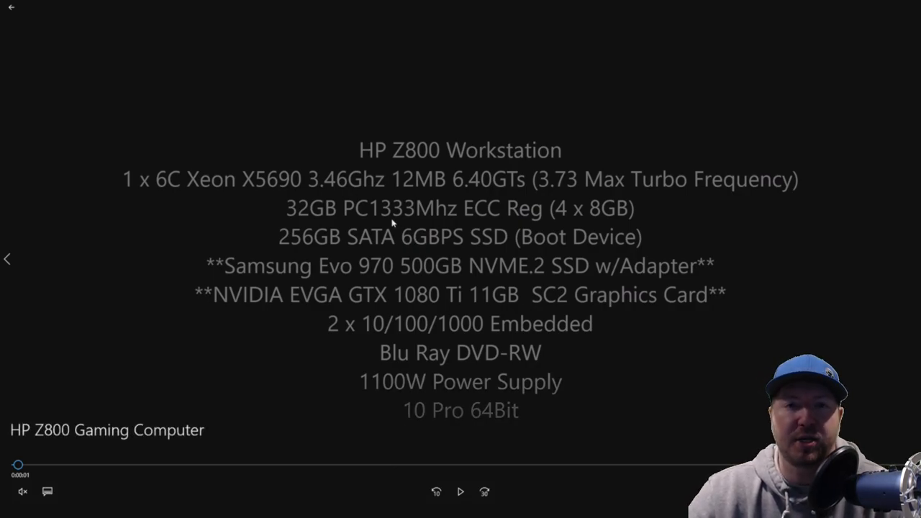
mouse_move(299, 186)
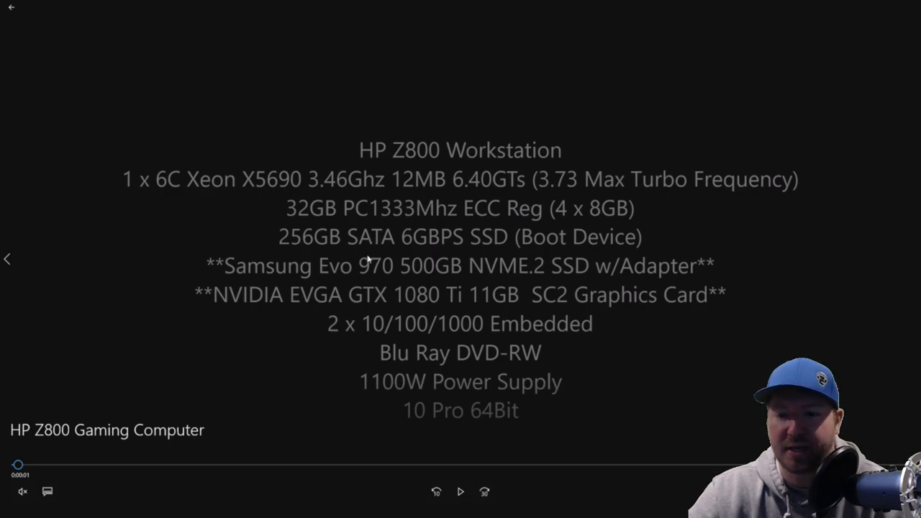
mouse_move(421, 271)
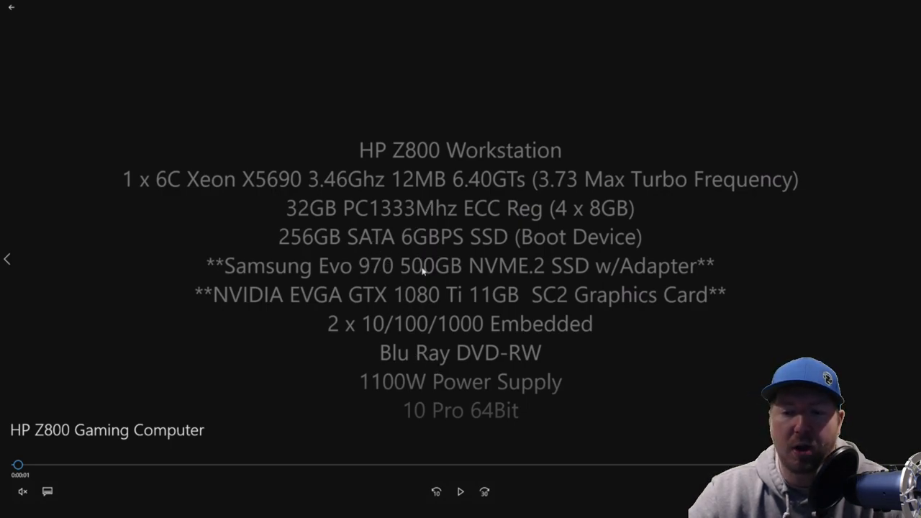
mouse_move(313, 284)
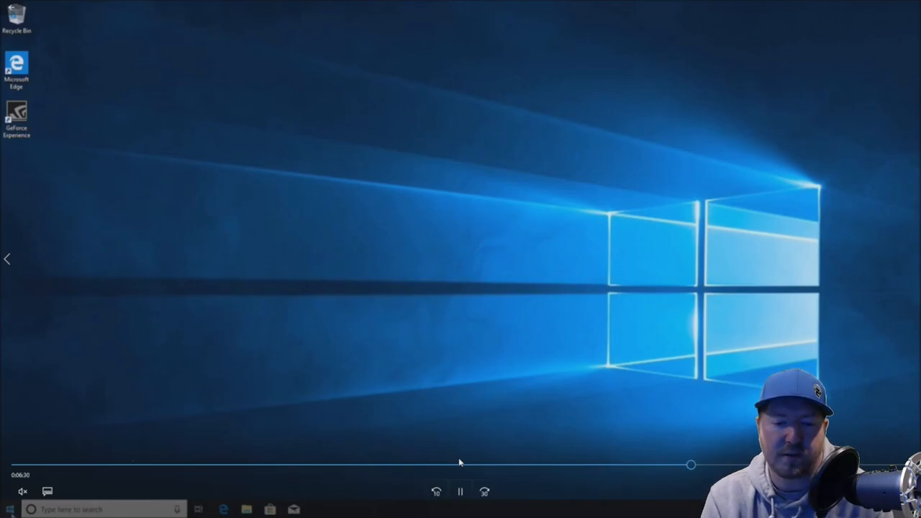
Step: Open Disk Management from the Win+X menu and initialize Disk 1 as MBR
right_click(8, 509)
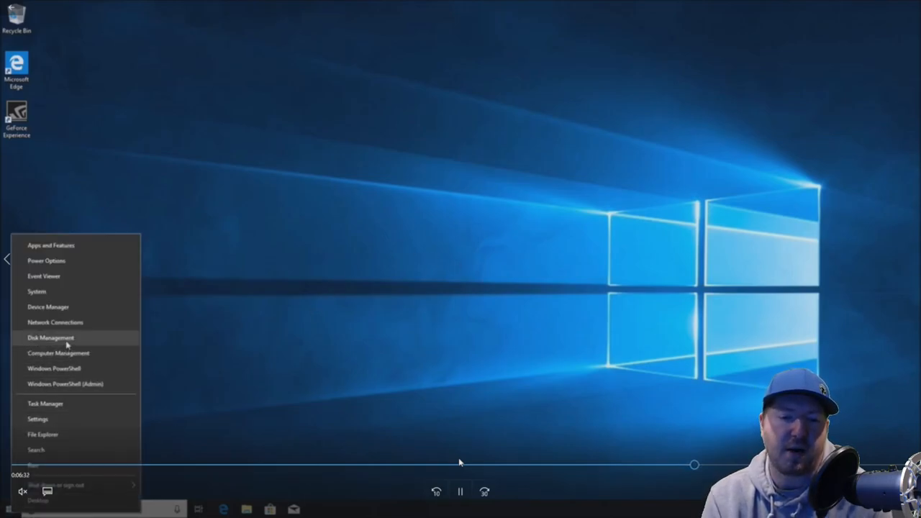
left_click(51, 338)
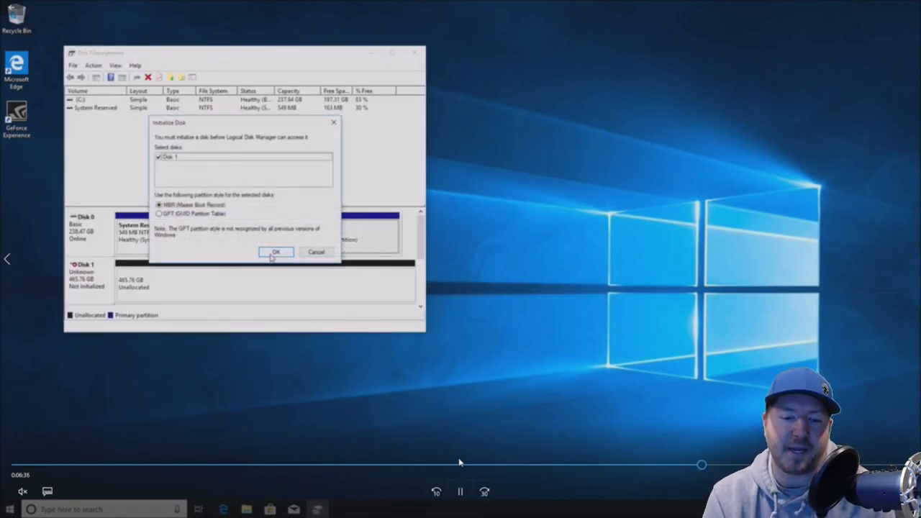
left_click(276, 252)
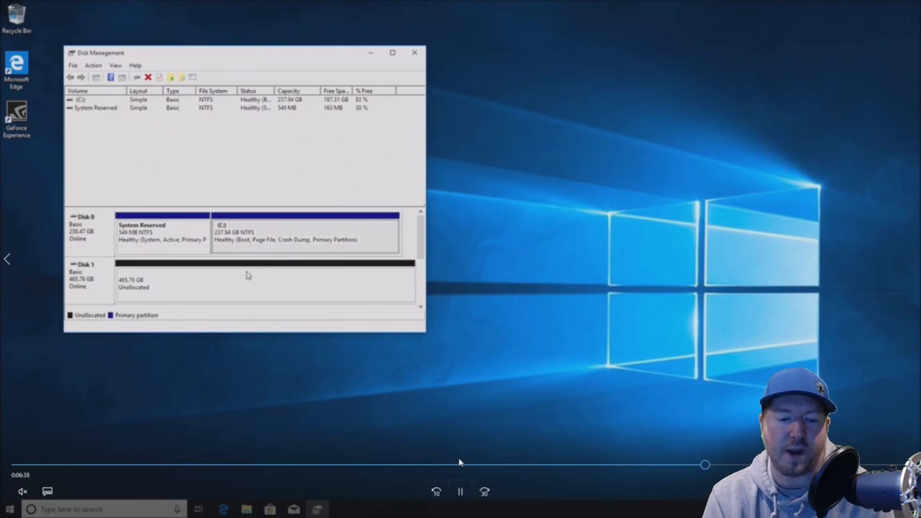
Step: Create a full-size NTFS simple volume E: labelled 'Super Fast' on the unallocated space
right_click(248, 280)
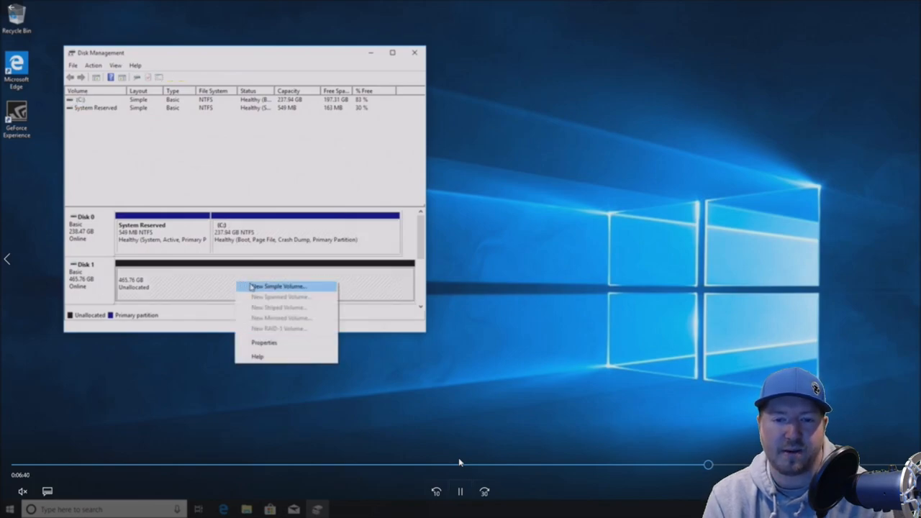
left_click(277, 286)
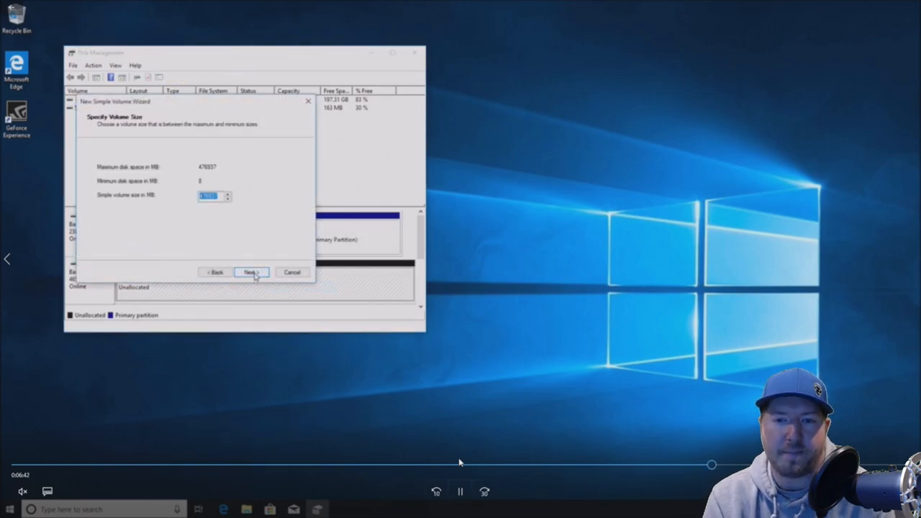
left_click(250, 272)
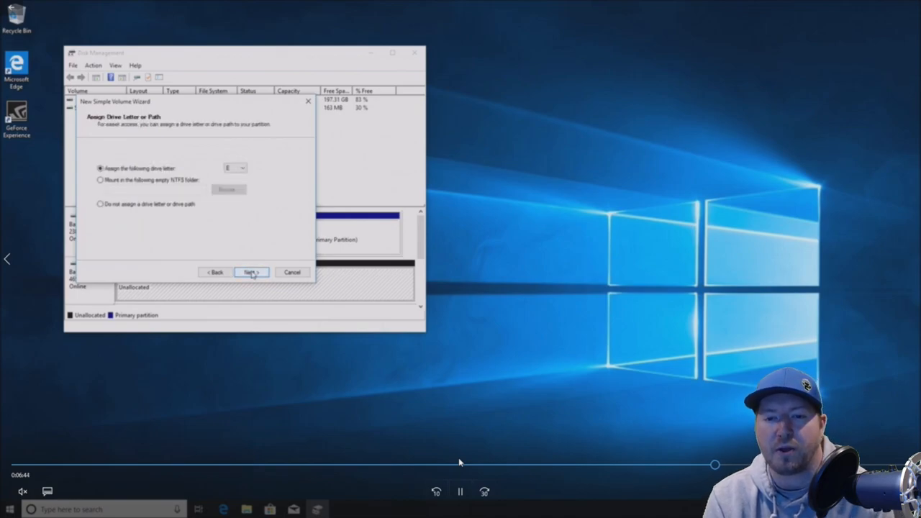
left_click(250, 272)
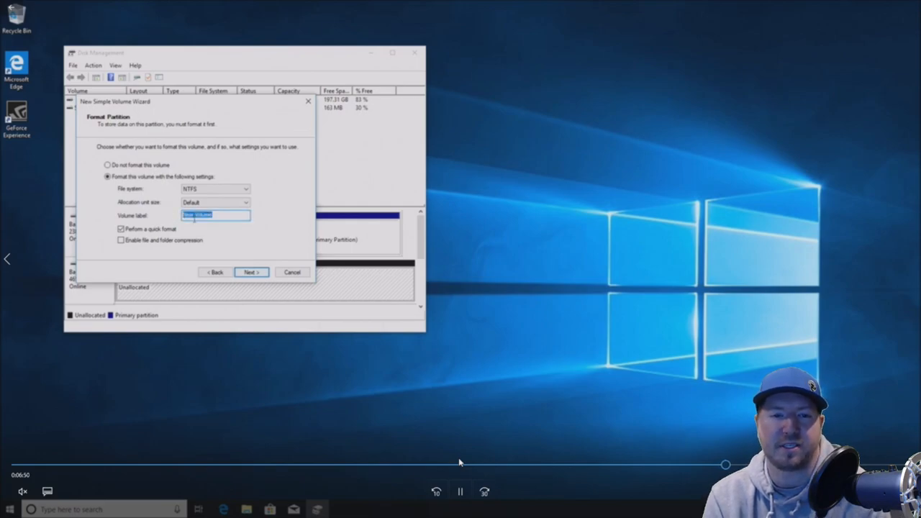
type("Sub")
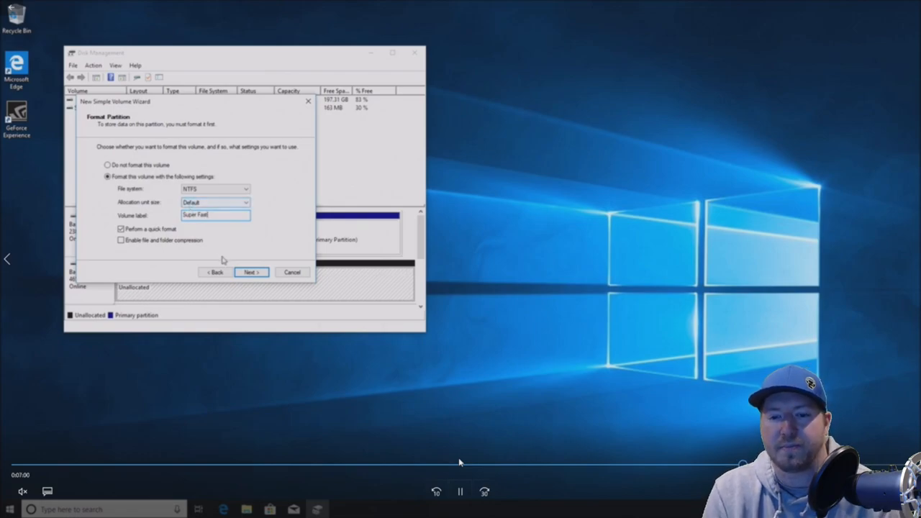
left_click(250, 272)
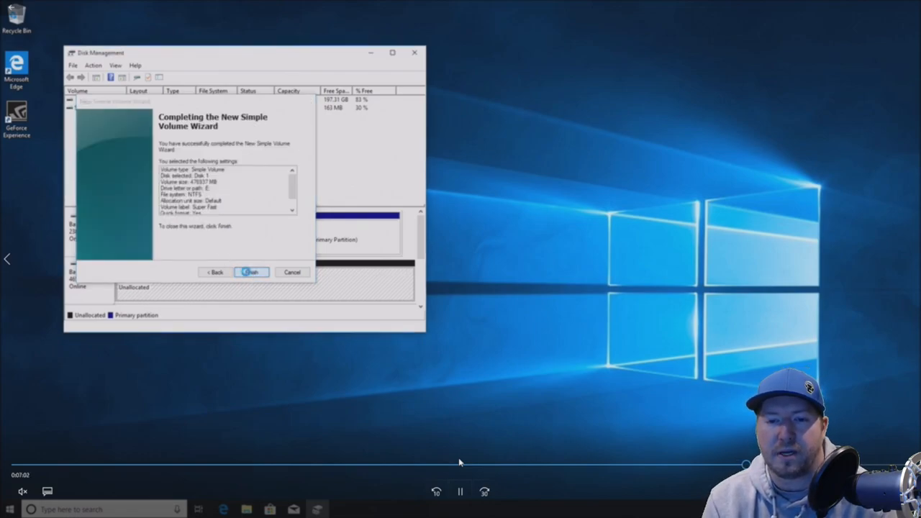
left_click(252, 272)
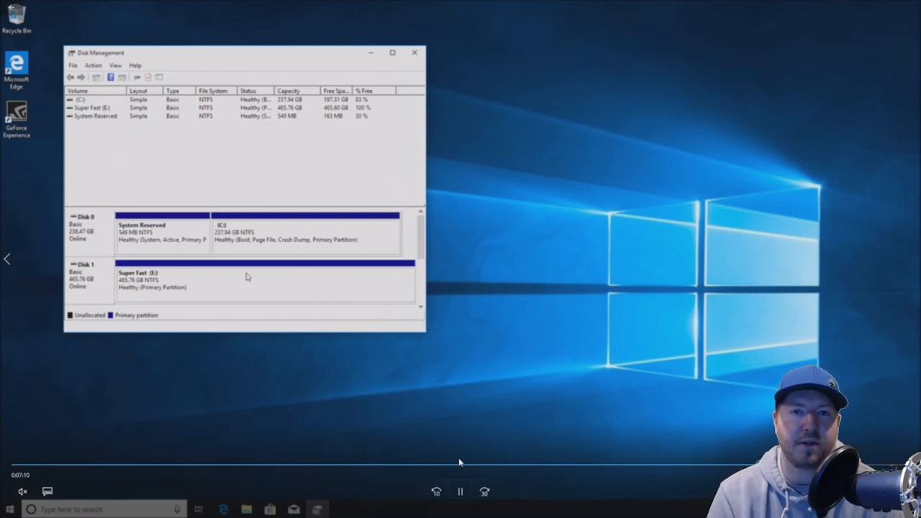
Step: Go to the NVIDIA home page in a maximized browser window
left_click(415, 52)
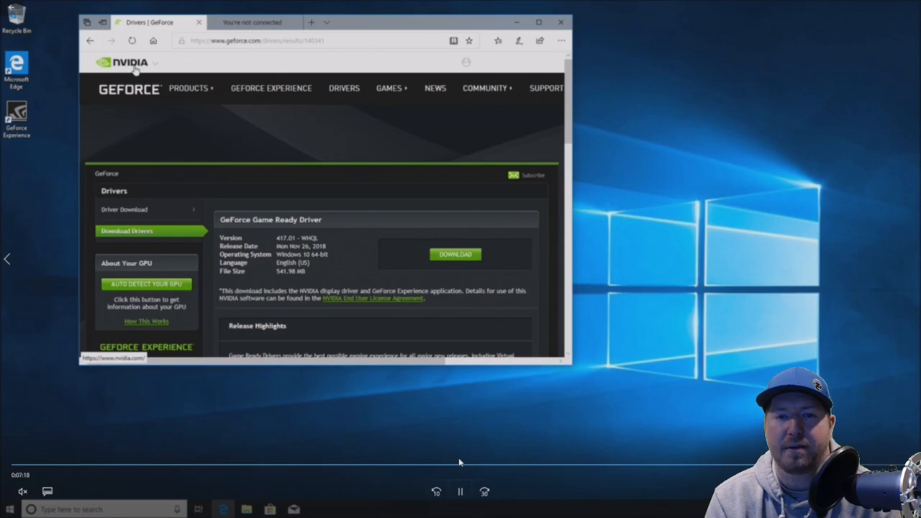
left_click(122, 62)
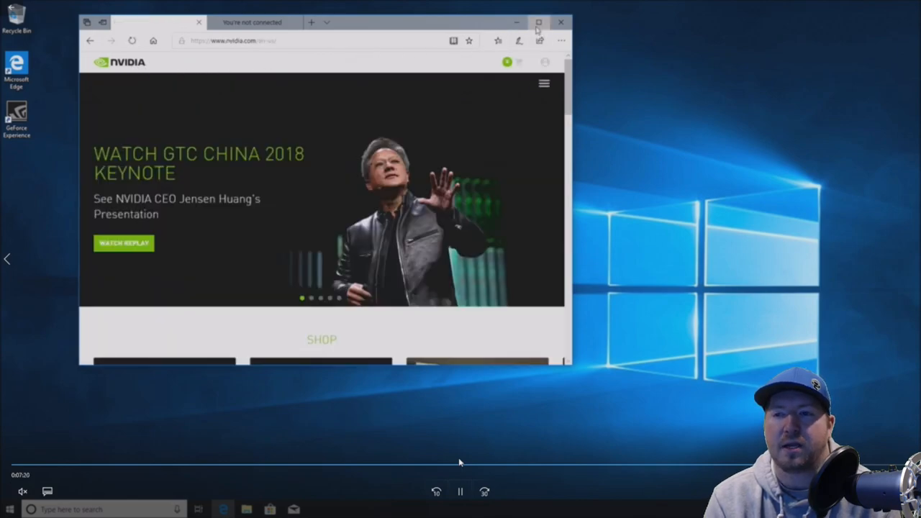
left_click(539, 22)
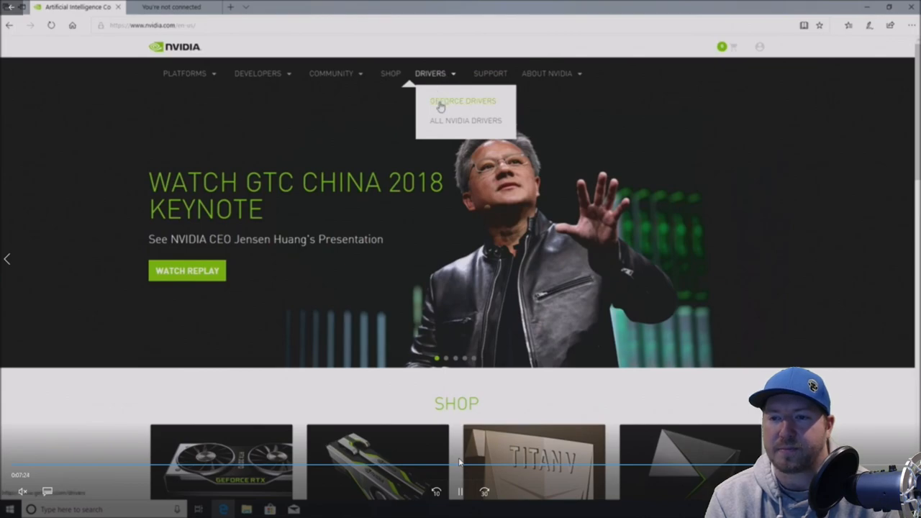
Step: Search GeForce Drivers for the GTX 1080 Ti and view the Game Ready results
left_click(462, 100)
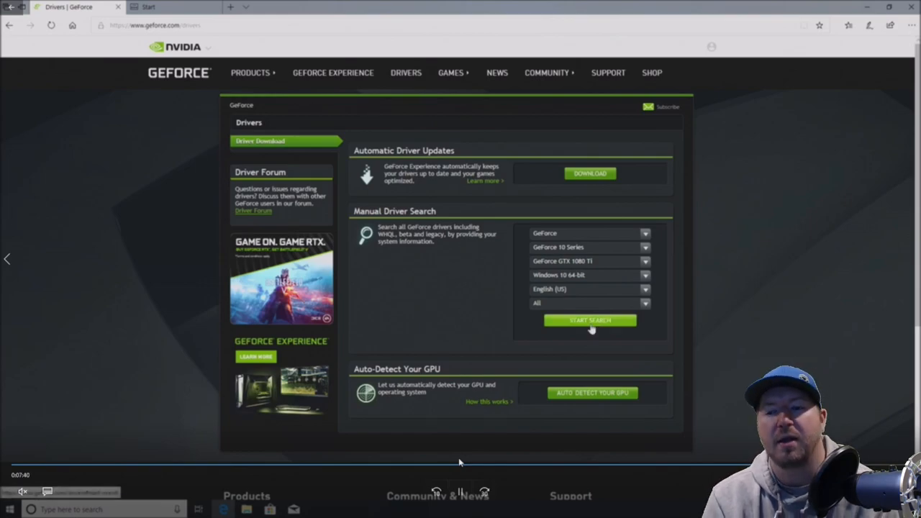
left_click(590, 320)
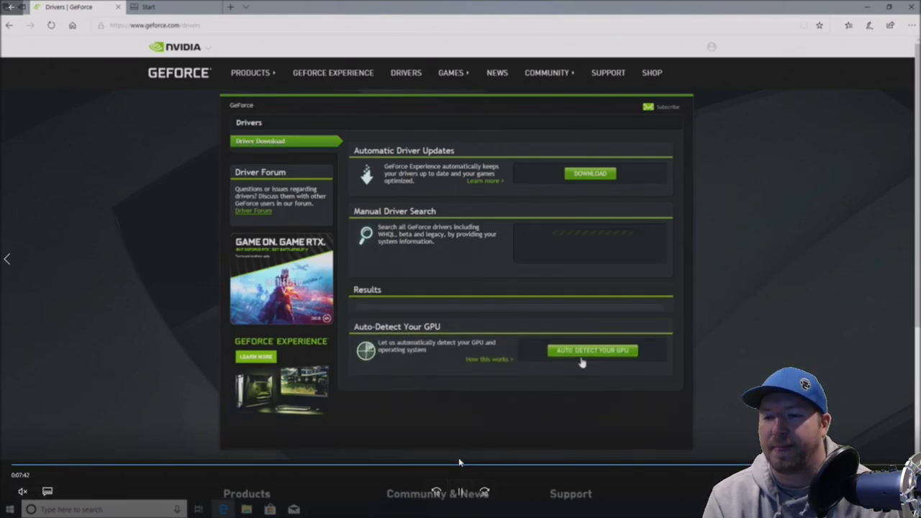
left_click(592, 351)
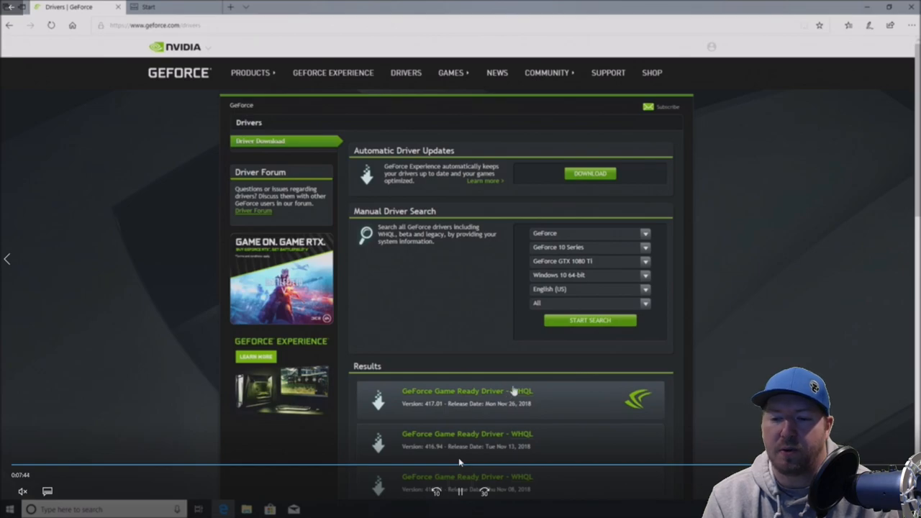
scroll("down", 3)
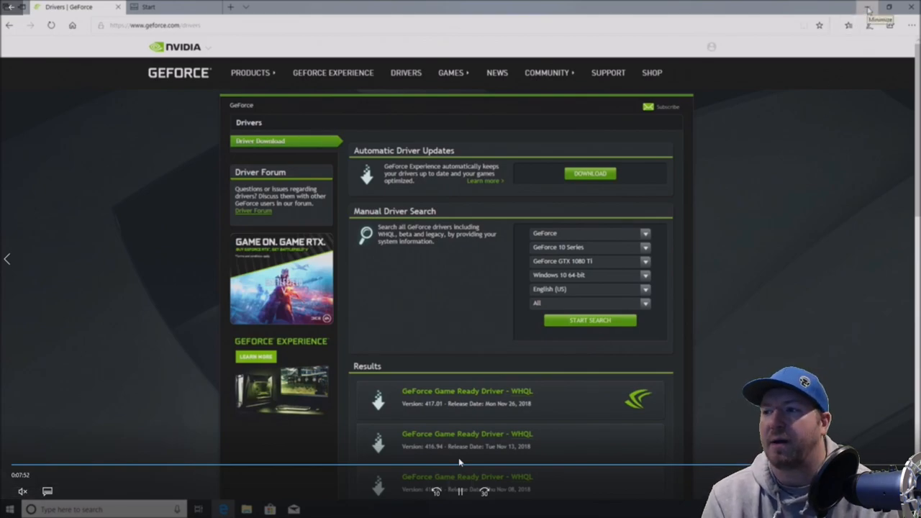
Step: Show the Xeon X5690 processors and 32 GB RAM in System About, then pause
left_click(867, 7)
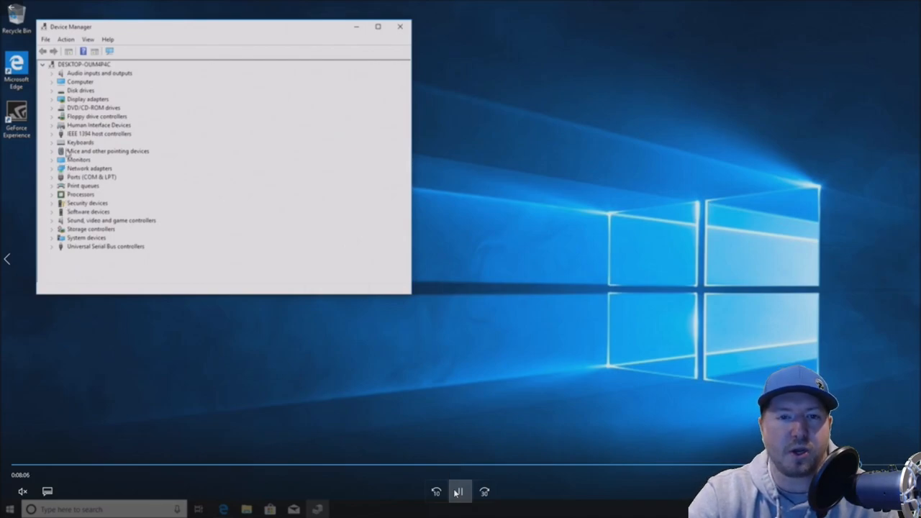
left_click(52, 195)
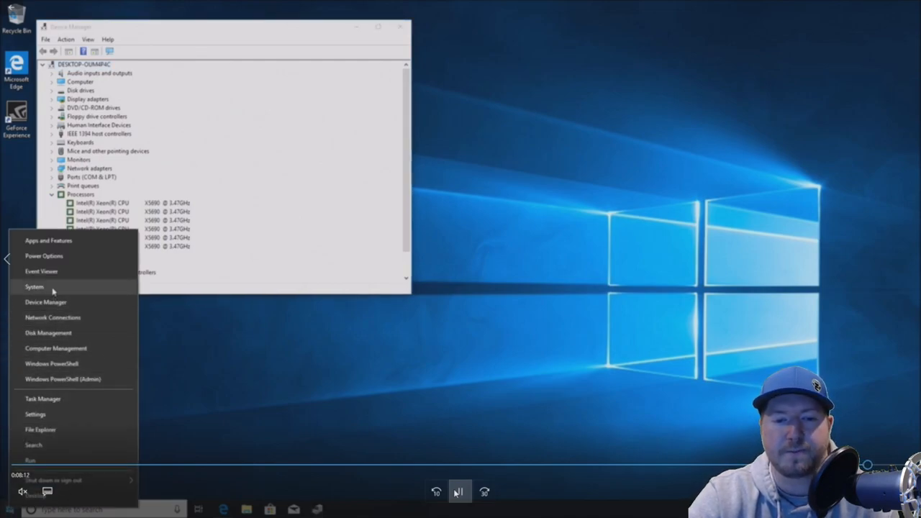
left_click(34, 286)
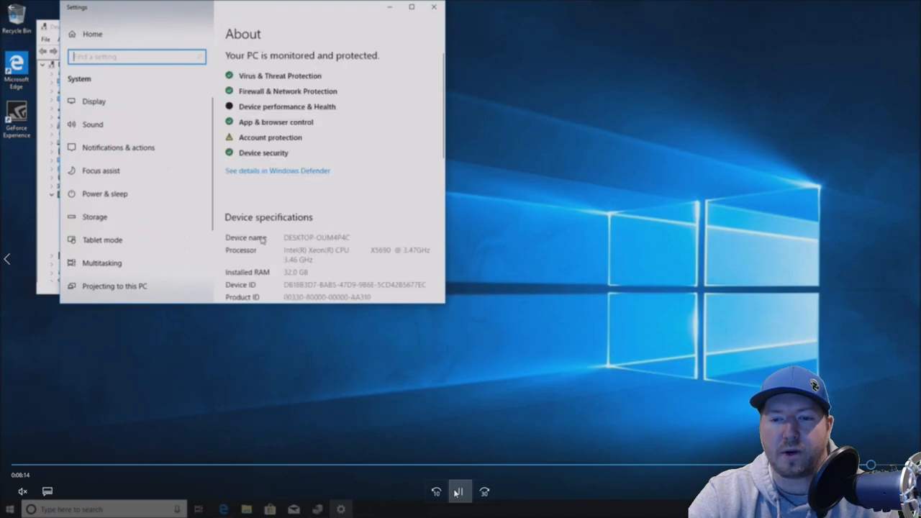
scroll("down", 3)
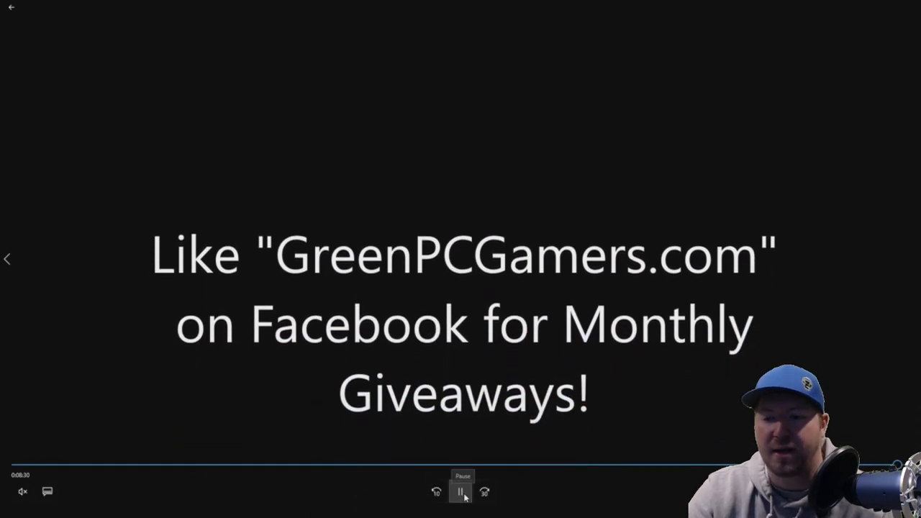
left_click(460, 491)
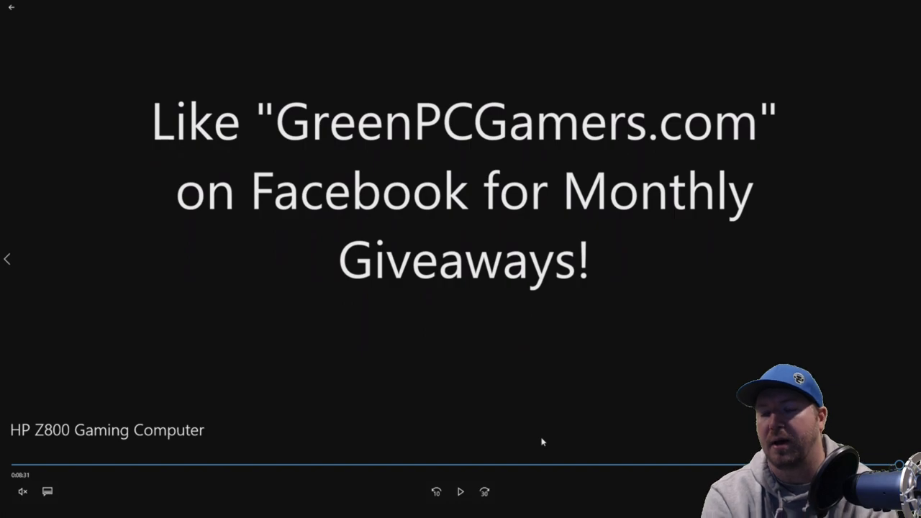